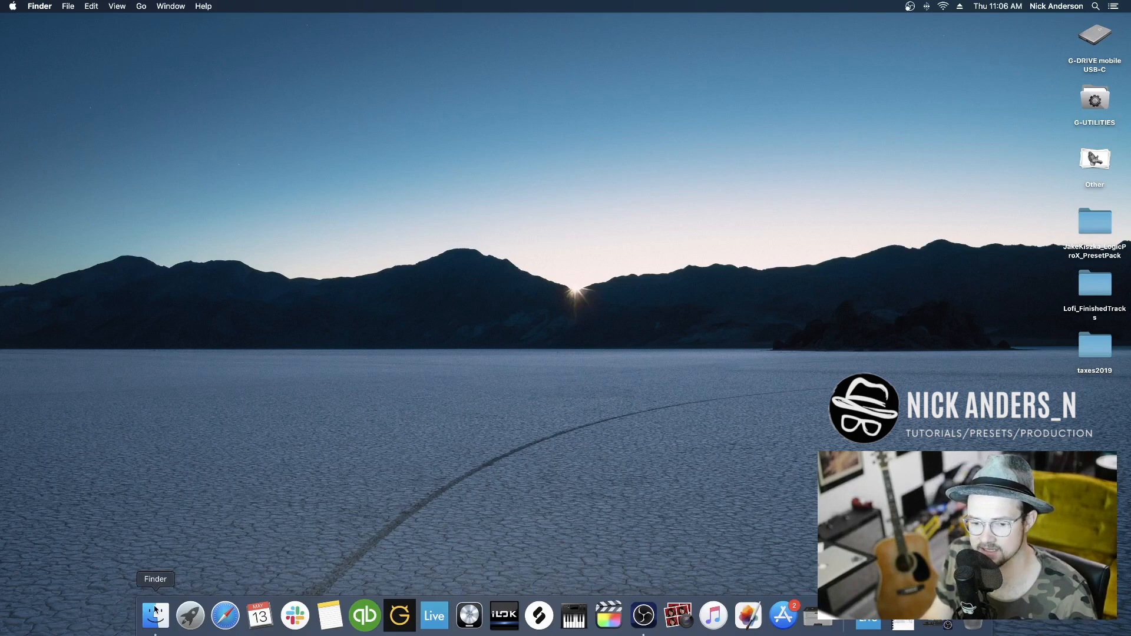
Open Finder and show the Downloads folder with marypoppins.cst
click(155, 615)
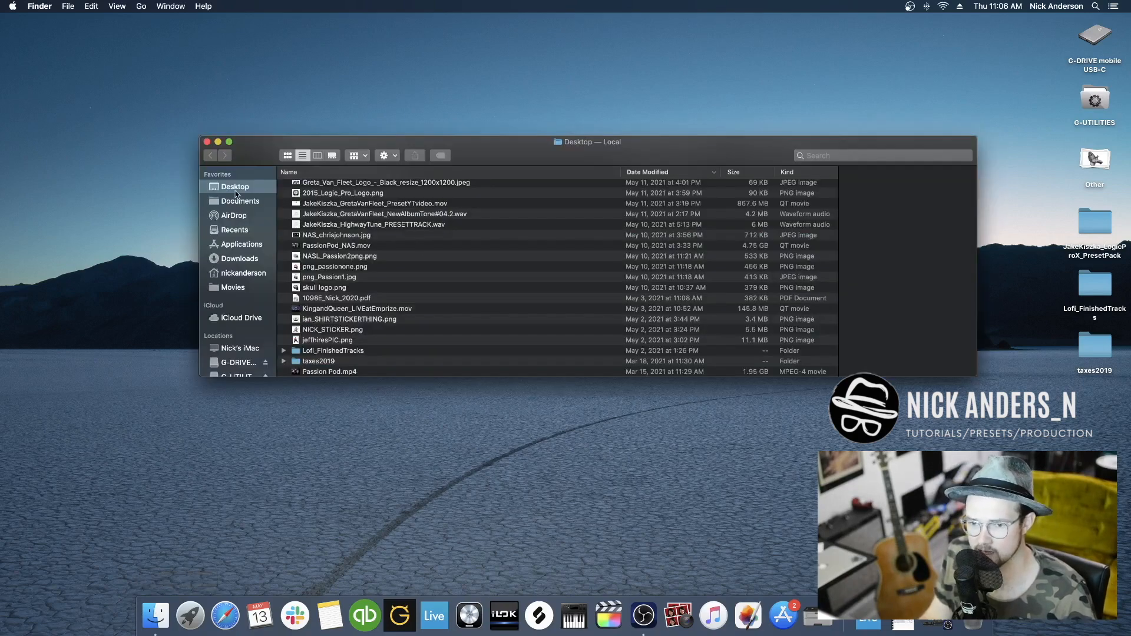
click(239, 258)
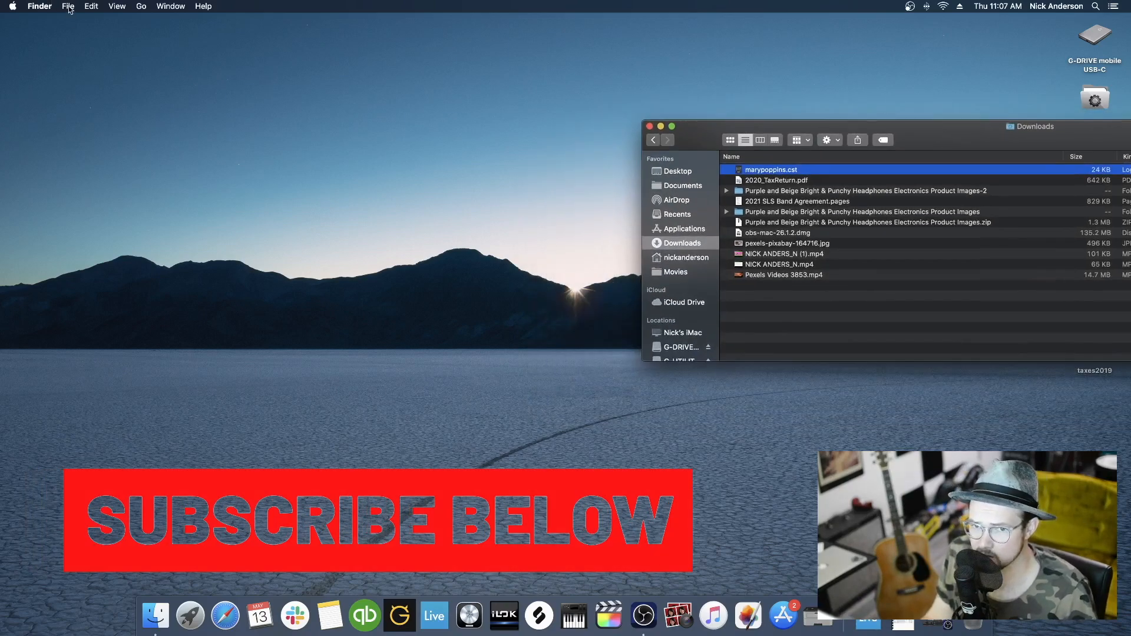
Open a second Finder window on the nickanderson home folder
click(67, 6)
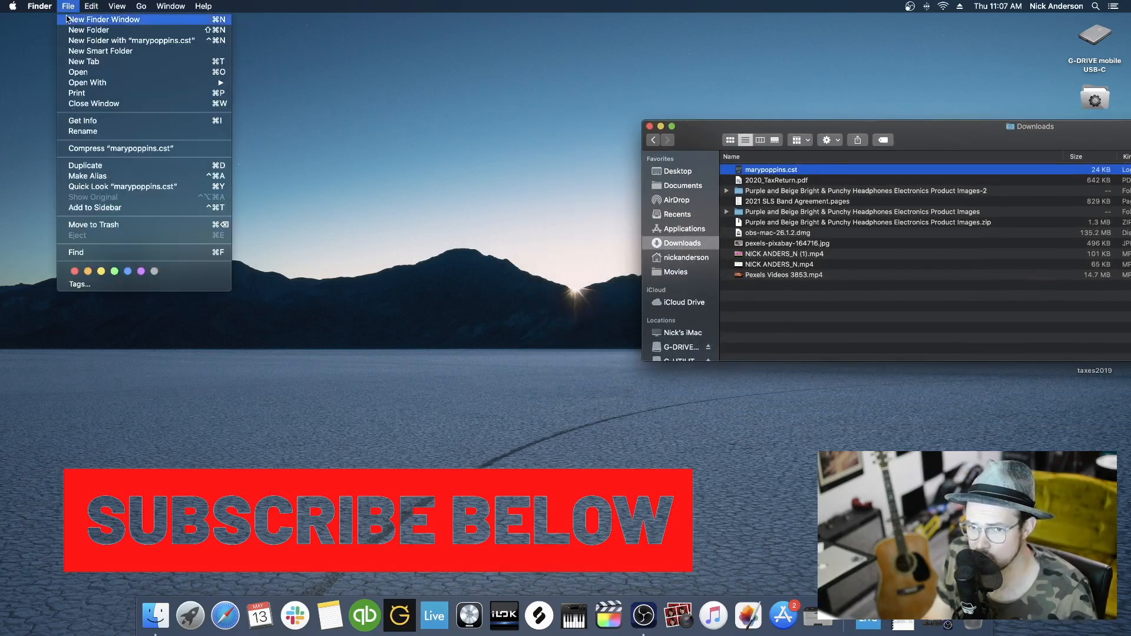
click(105, 19)
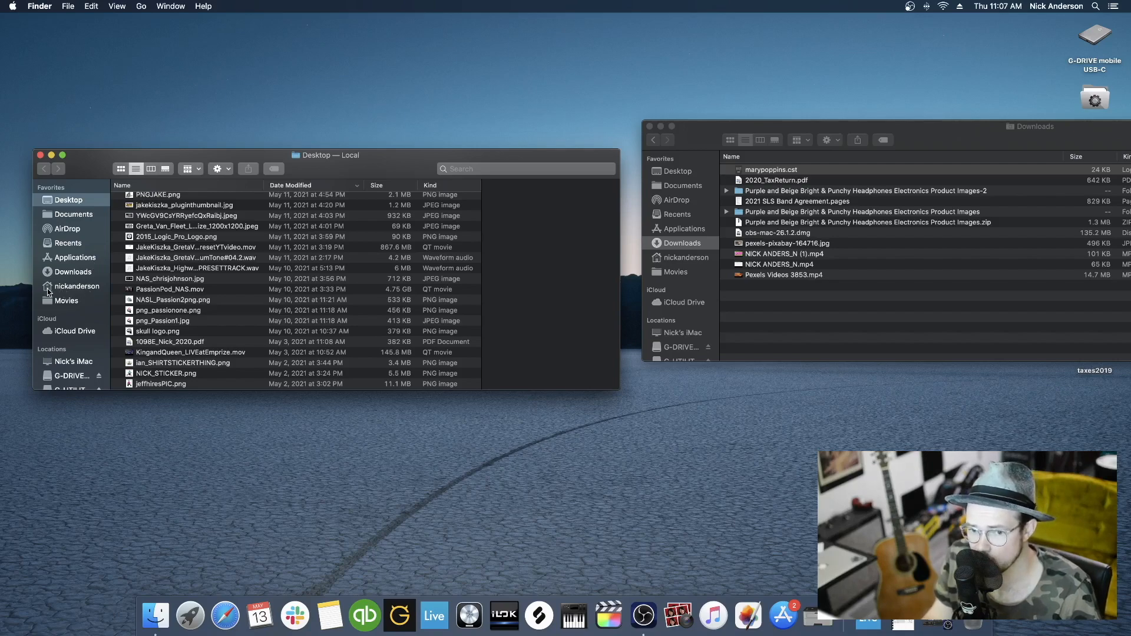
click(76, 286)
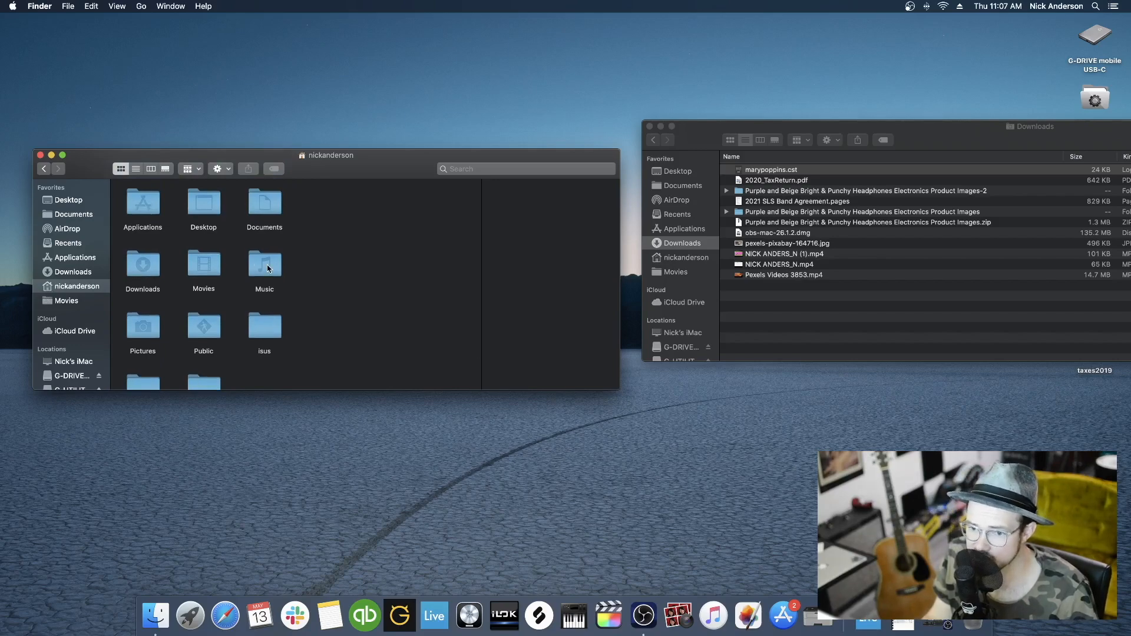
Navigate the second window into Music/Audio Music Apps/Channel Strip Settings
double_click(264, 265)
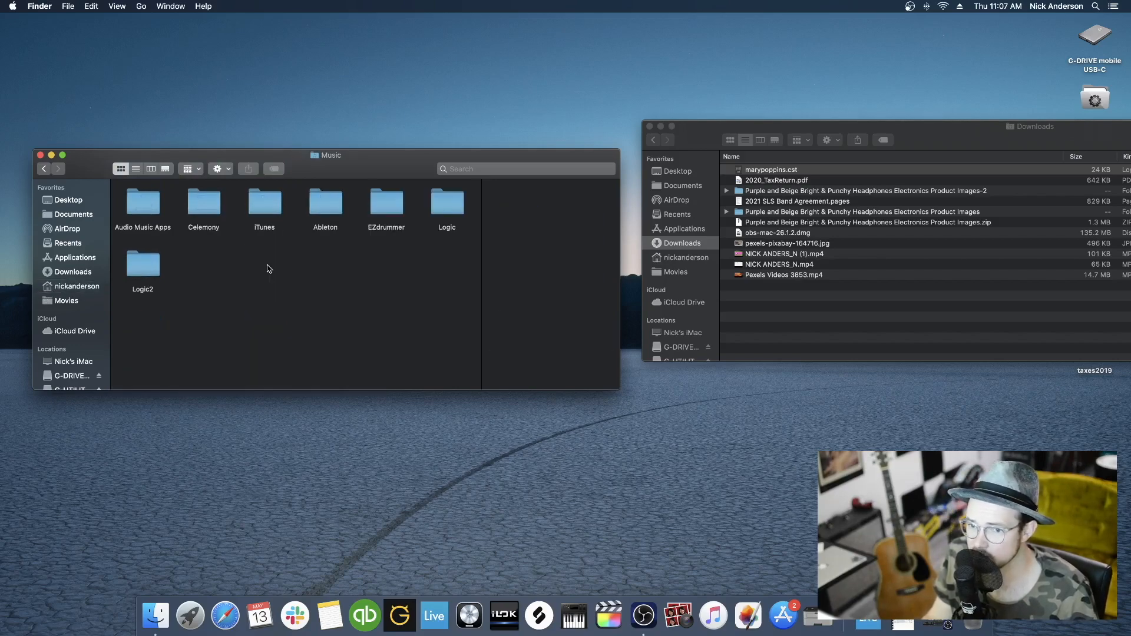
click(143, 202)
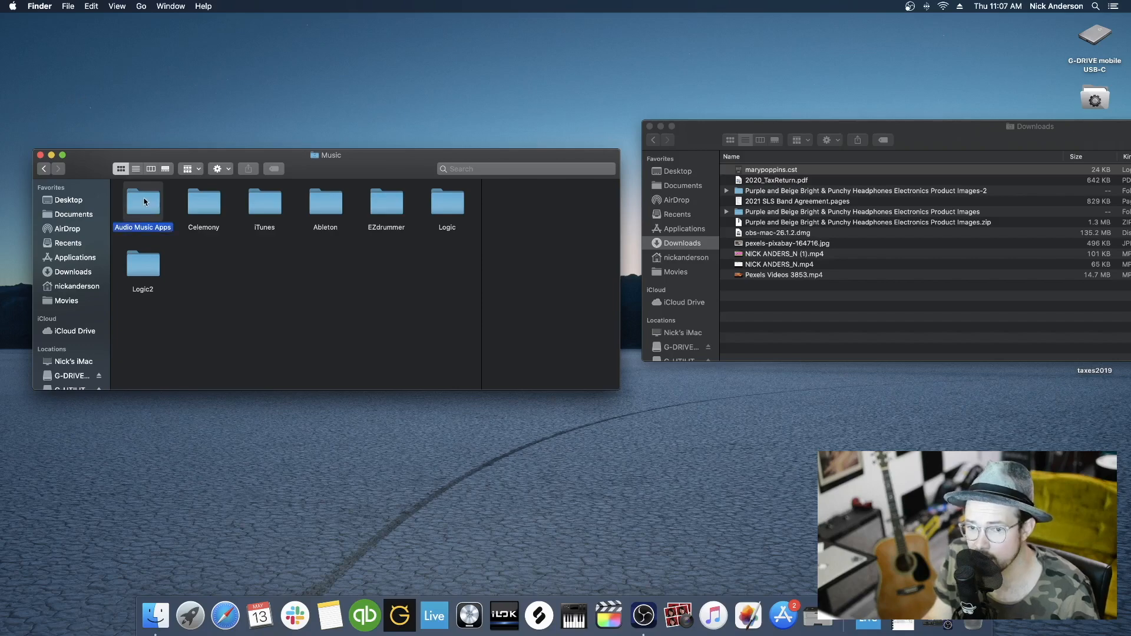
double_click(142, 202)
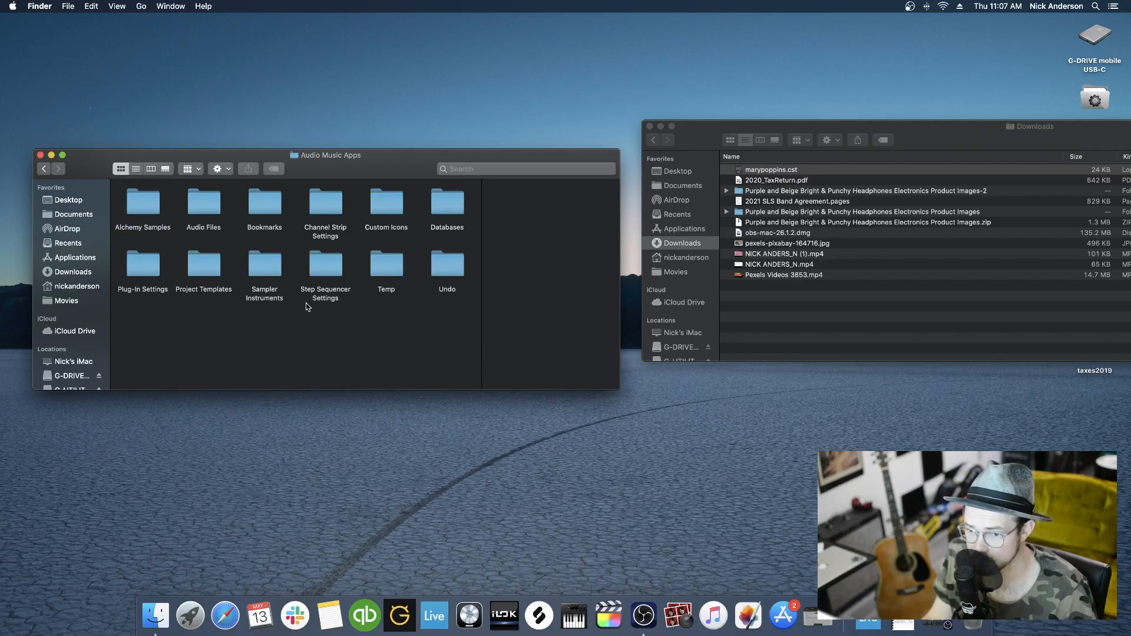
double_click(325, 202)
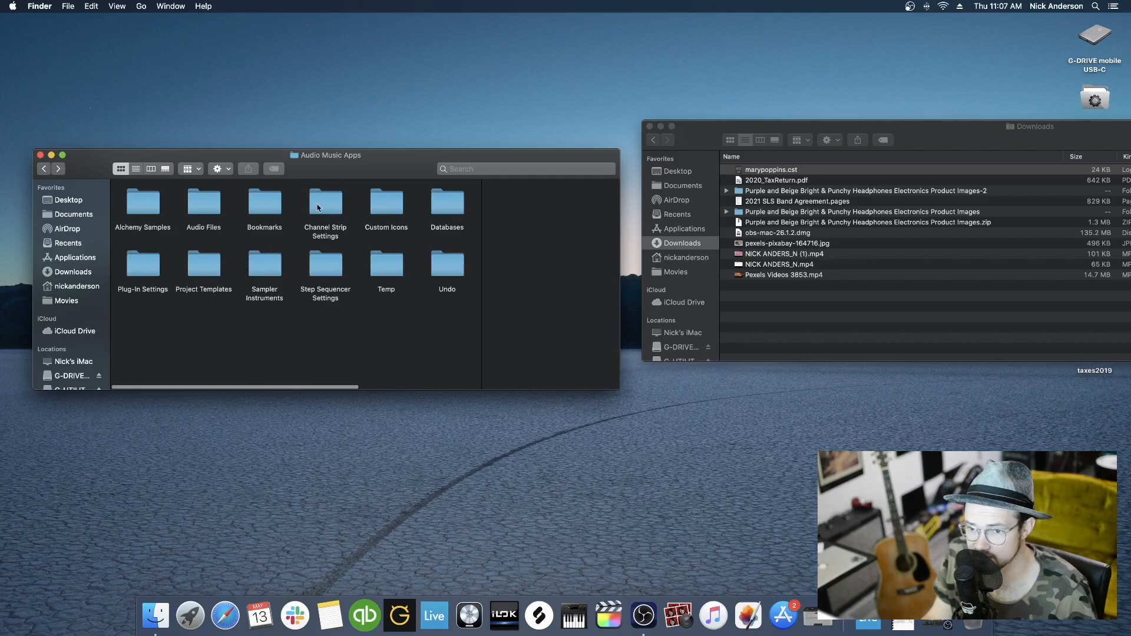
double_click(325, 202)
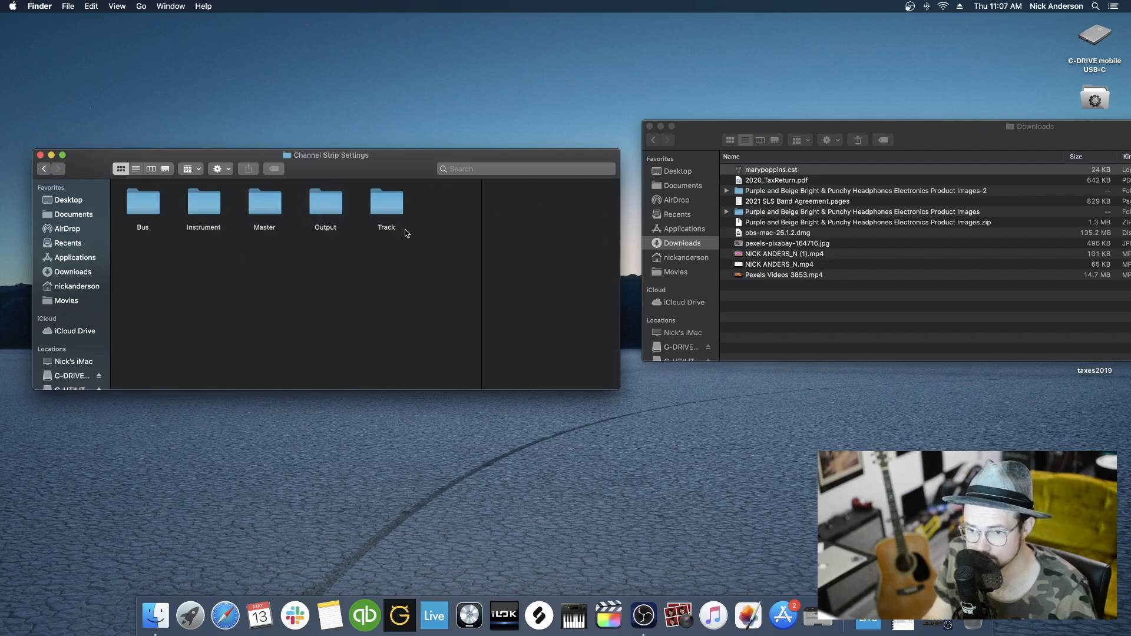
Open the Track folder inside Channel Strip Settings to receive marypoppins.cst
double_click(385, 202)
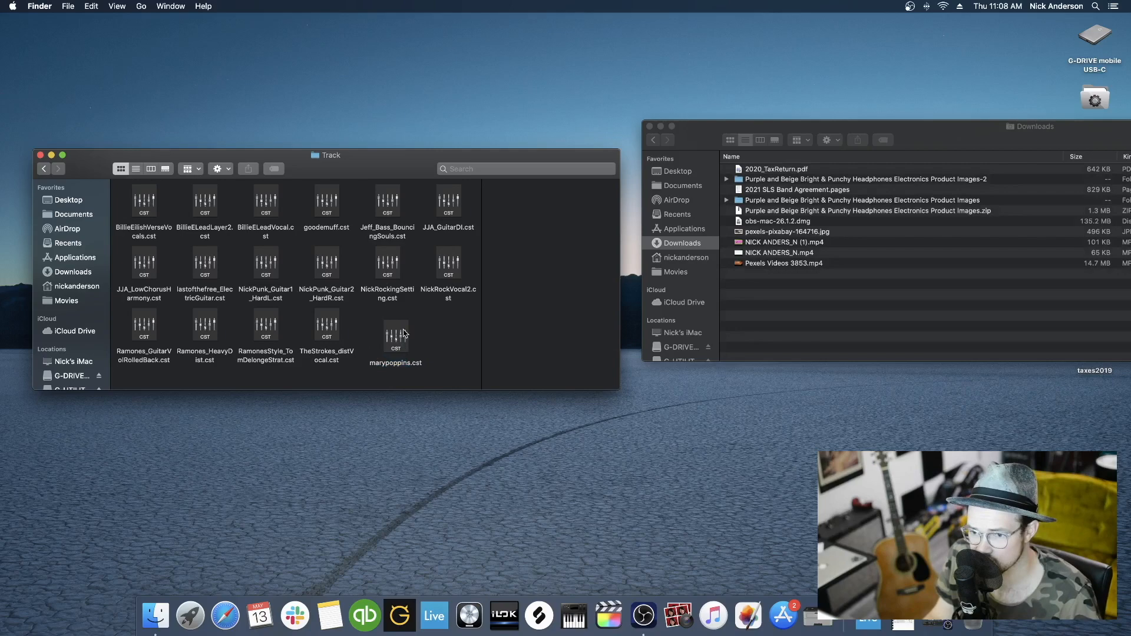
mouse_move(355, 280)
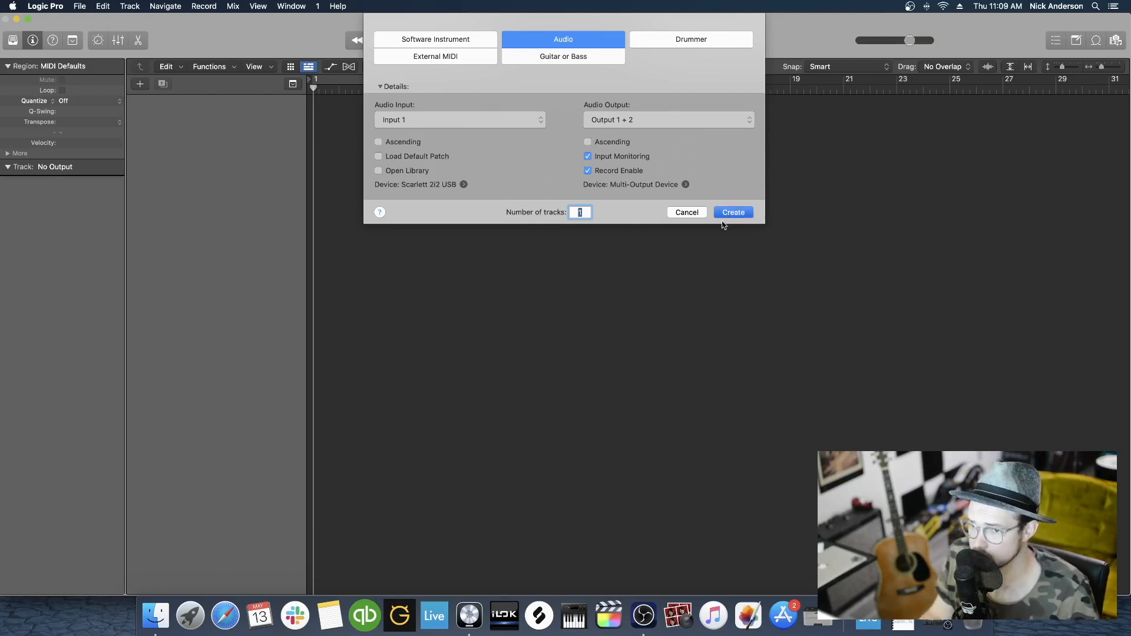
Create one audio track, Audio 1, from the New Track dialog
click(733, 212)
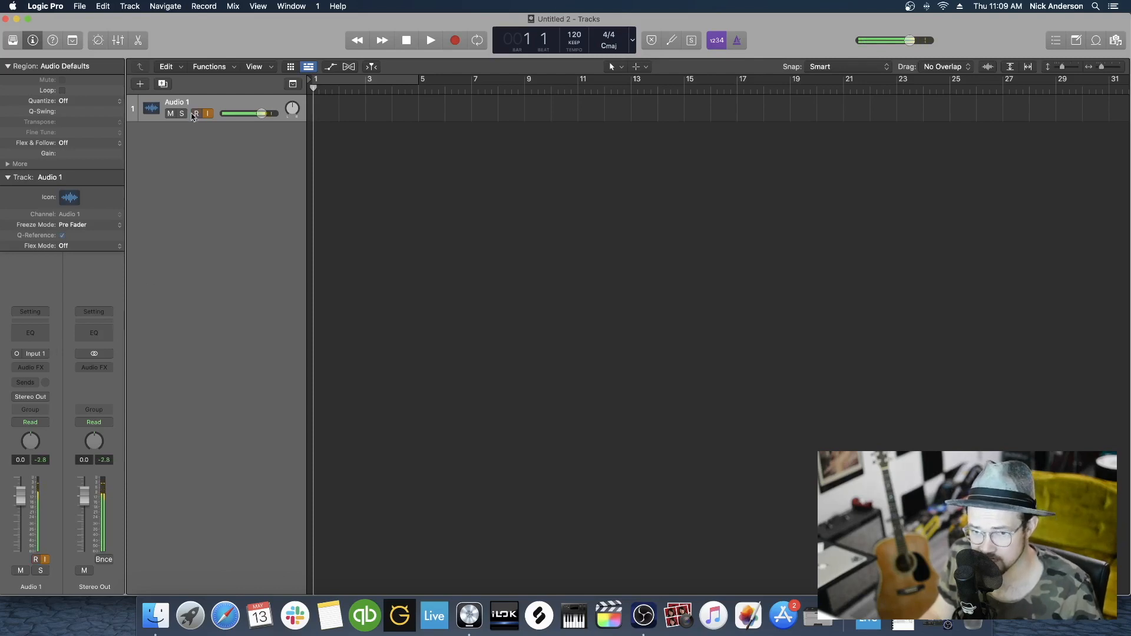
Load the marypoppins channel strip setting onto Audio 1
click(196, 113)
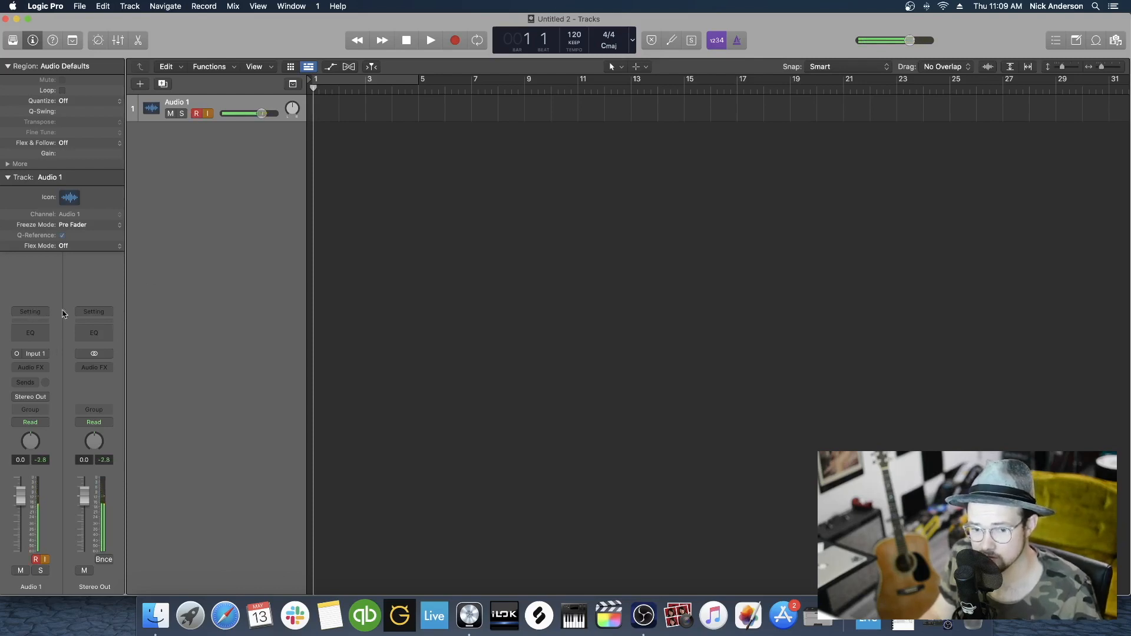
mouse_move(49, 516)
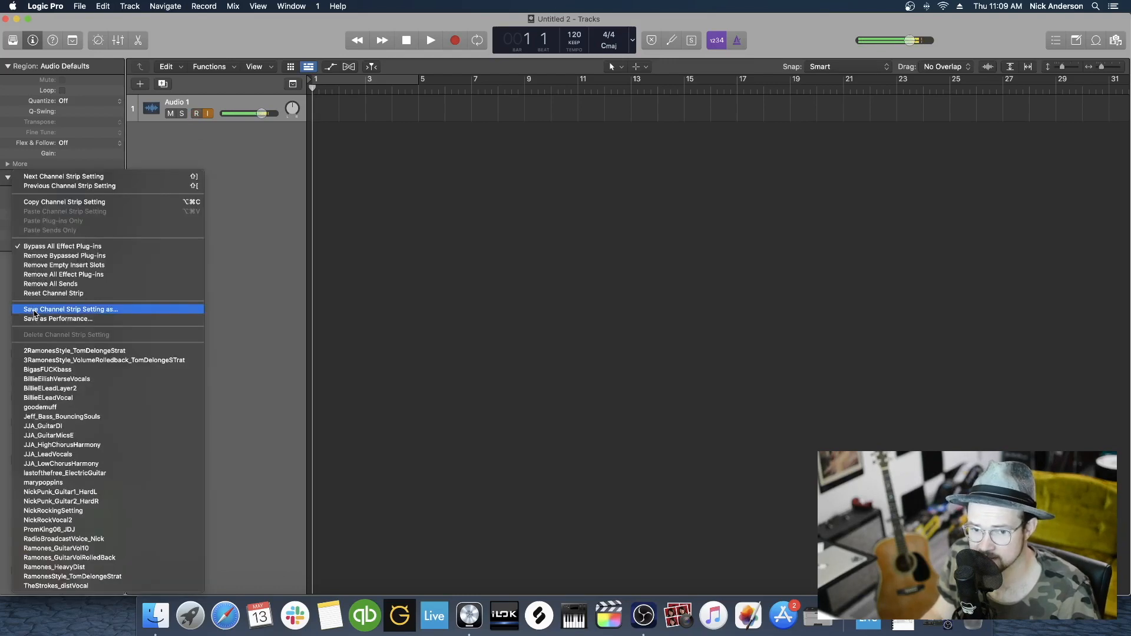
mouse_move(128, 435)
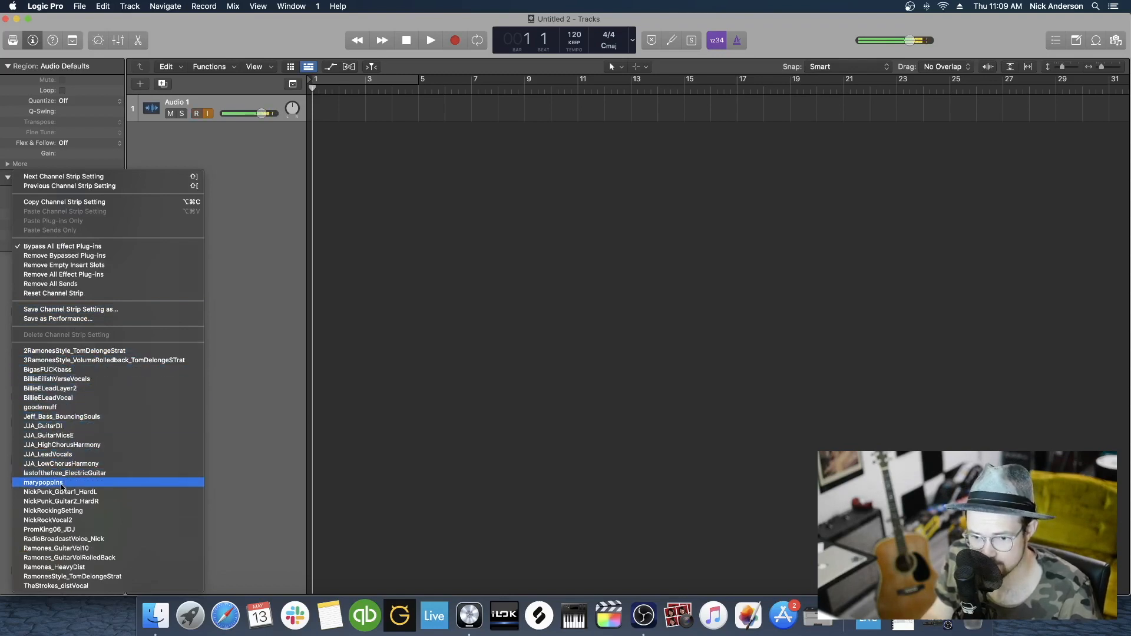
click(39, 482)
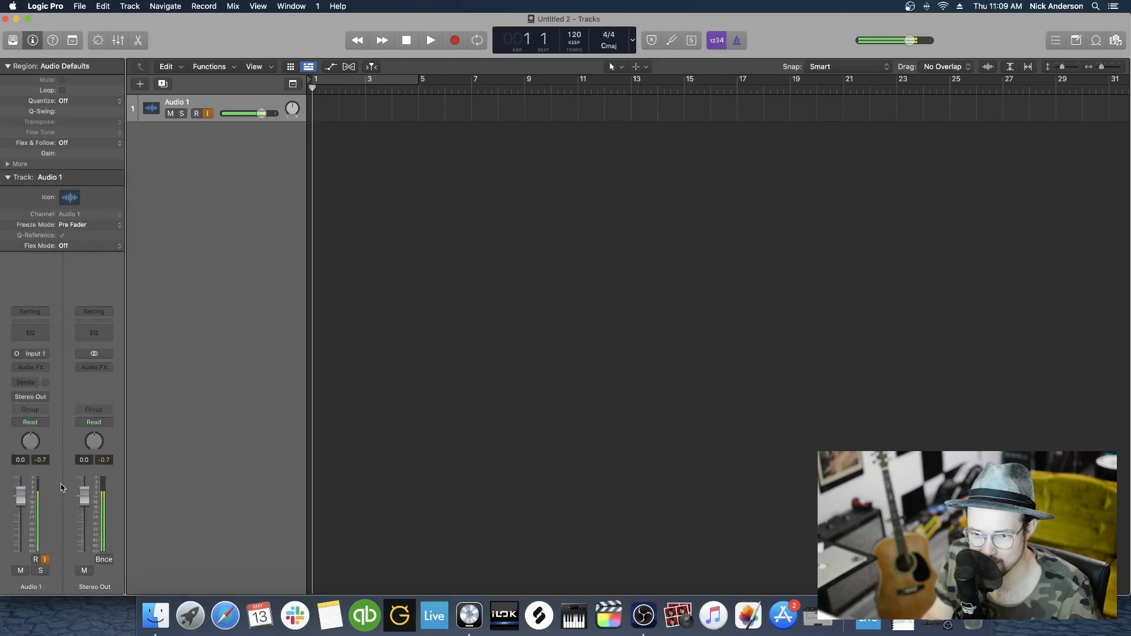